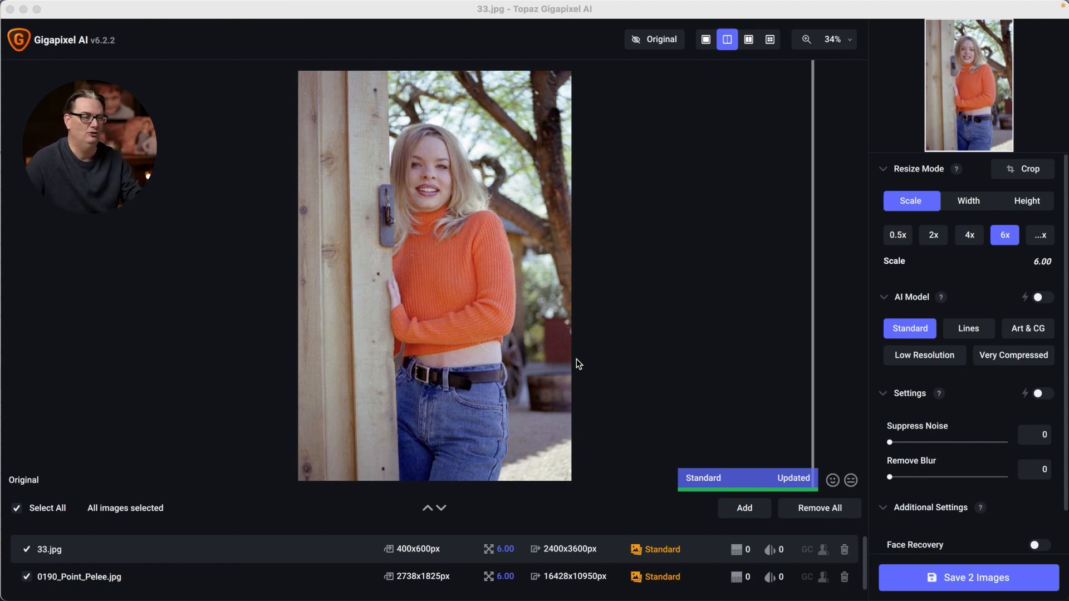
mouse_move(826, 49)
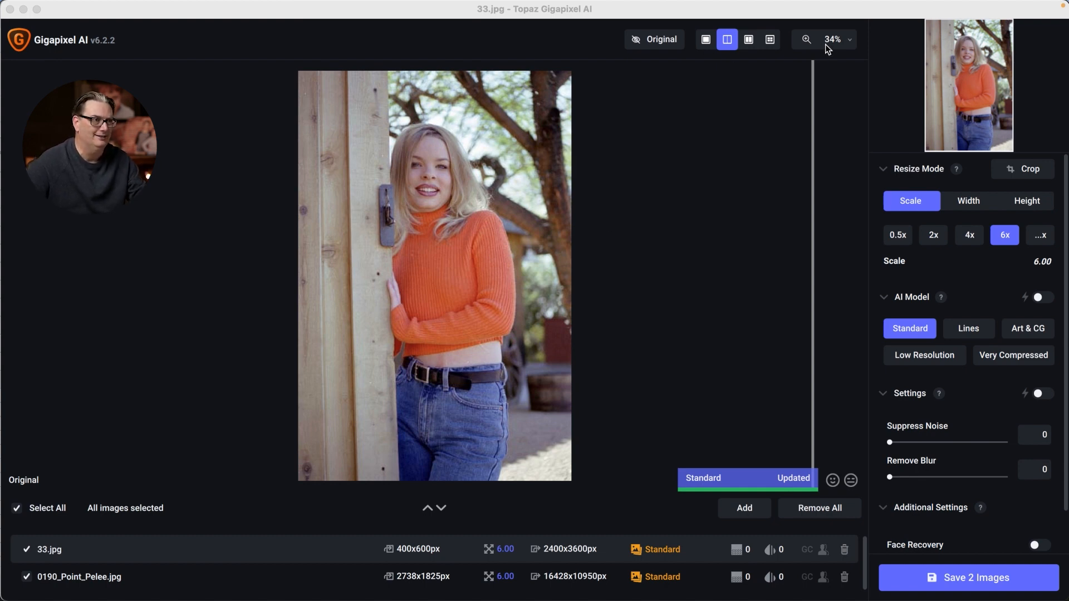
Inspect the portrait preview at 100% zoom, then select the 0190_Point_Pelee.jpg hummingbird photo.
left_click(824, 39)
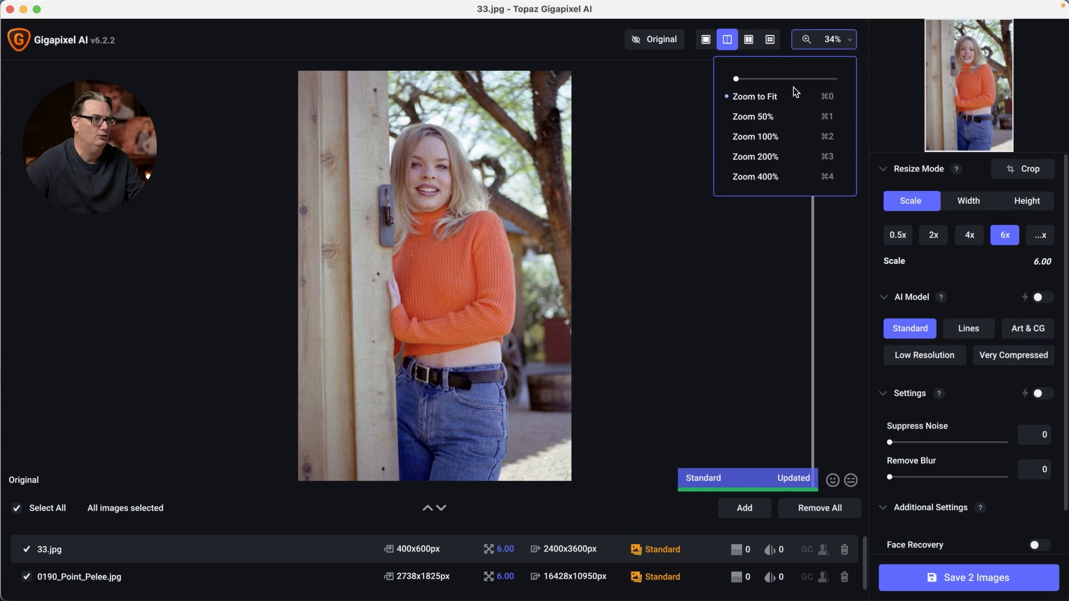
left_click(755, 137)
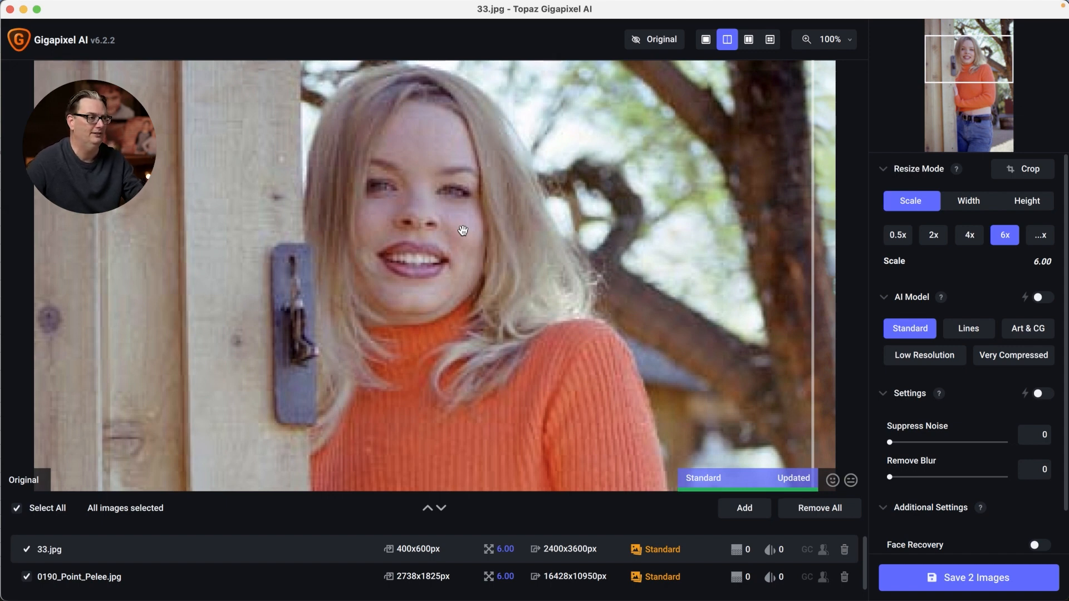
left_click(80, 577)
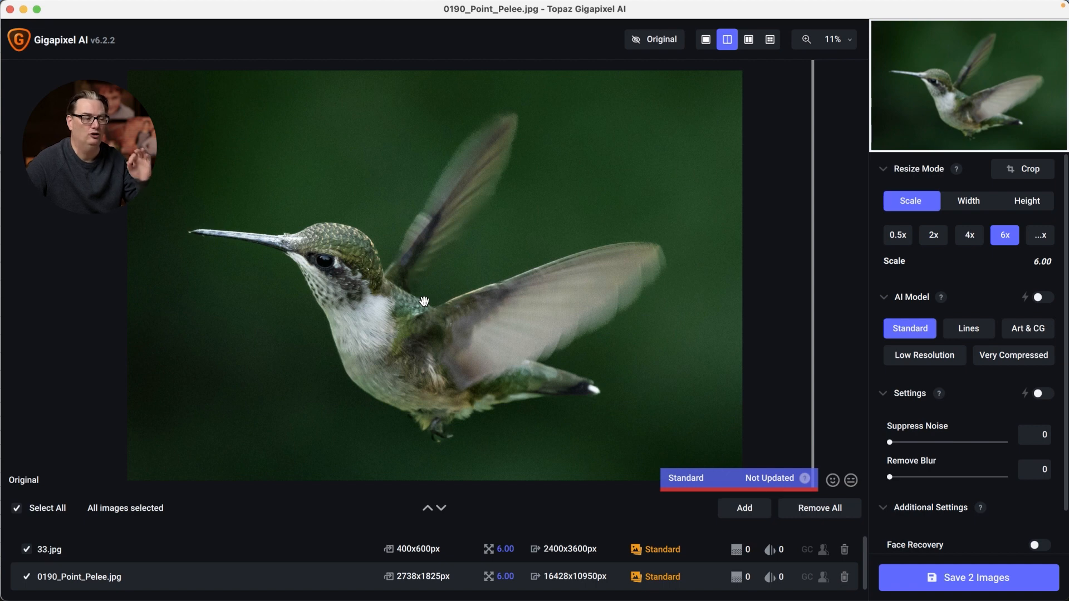
mouse_move(246, 120)
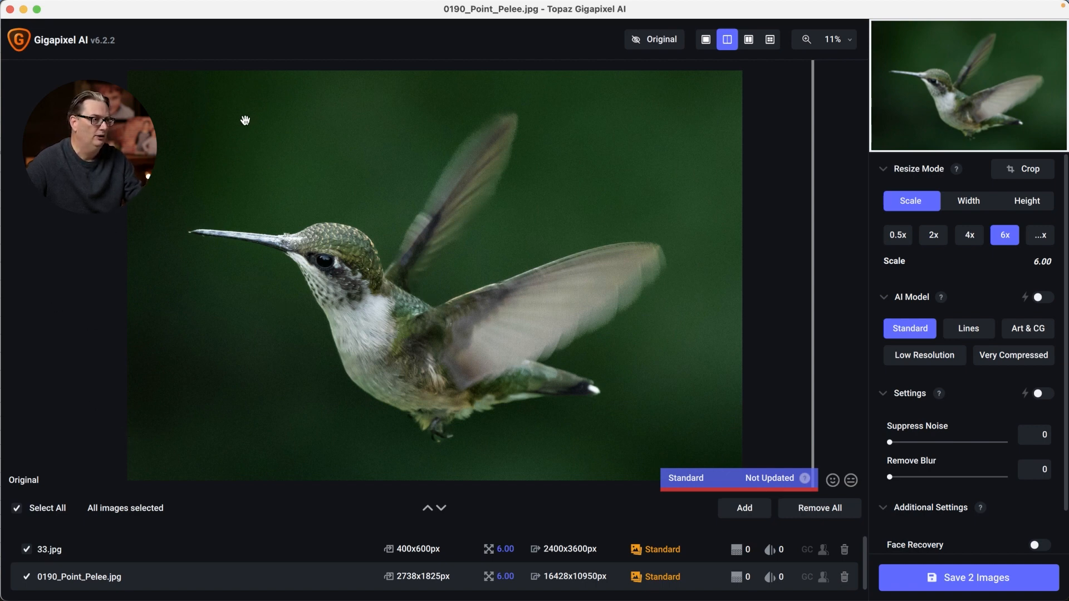
mouse_move(113, 299)
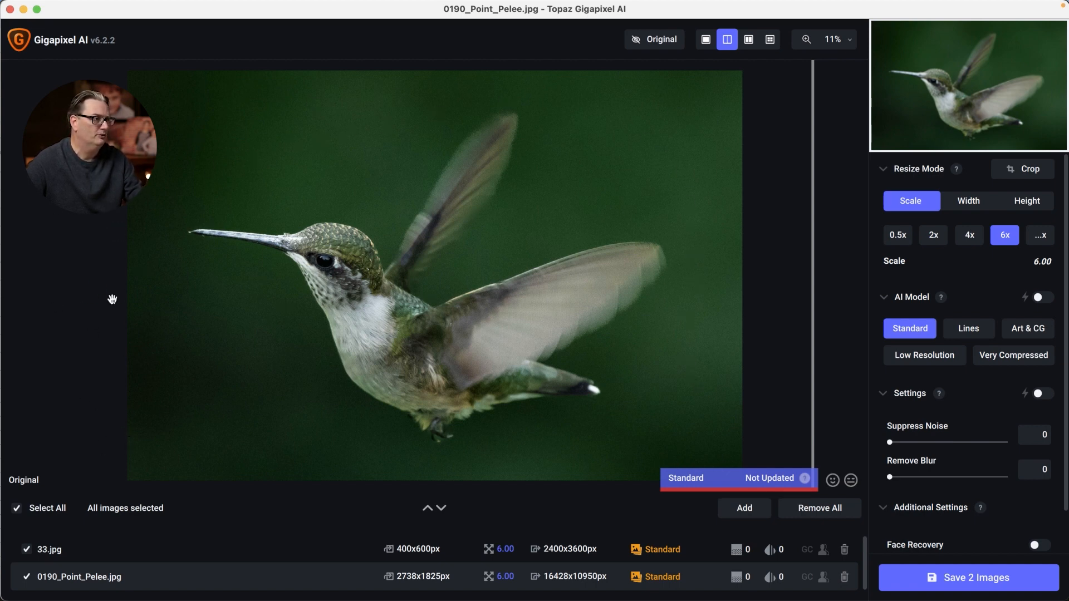
mouse_move(346, 263)
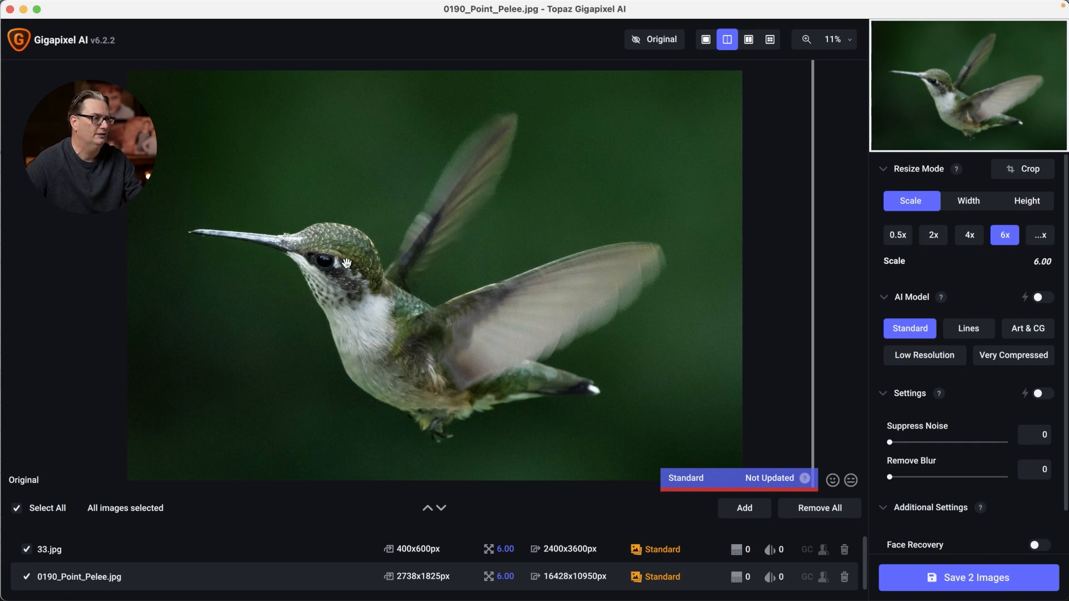
mouse_move(469, 380)
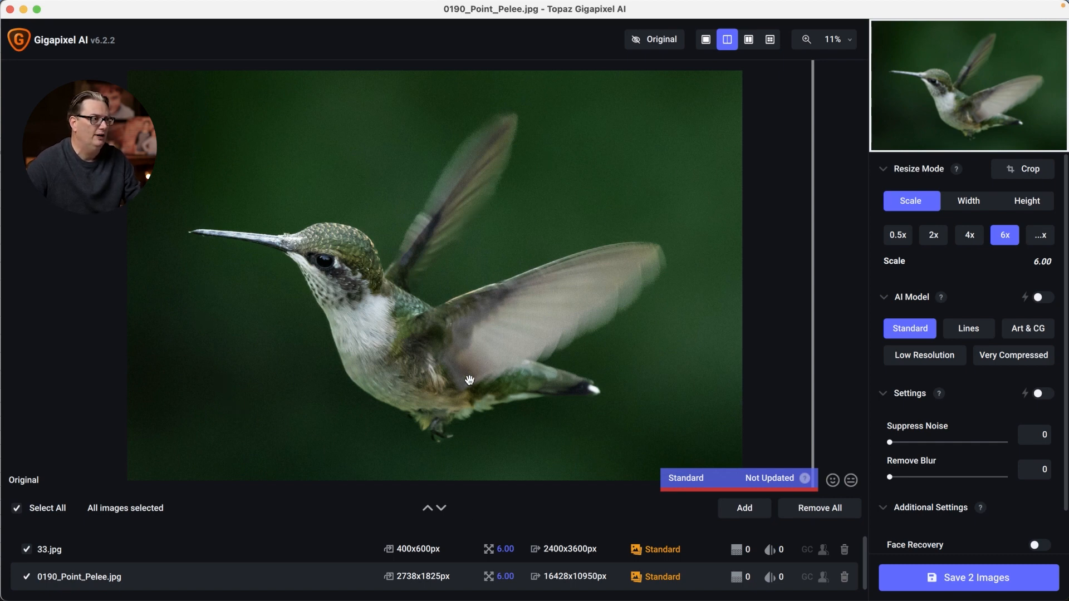
mouse_move(850, 40)
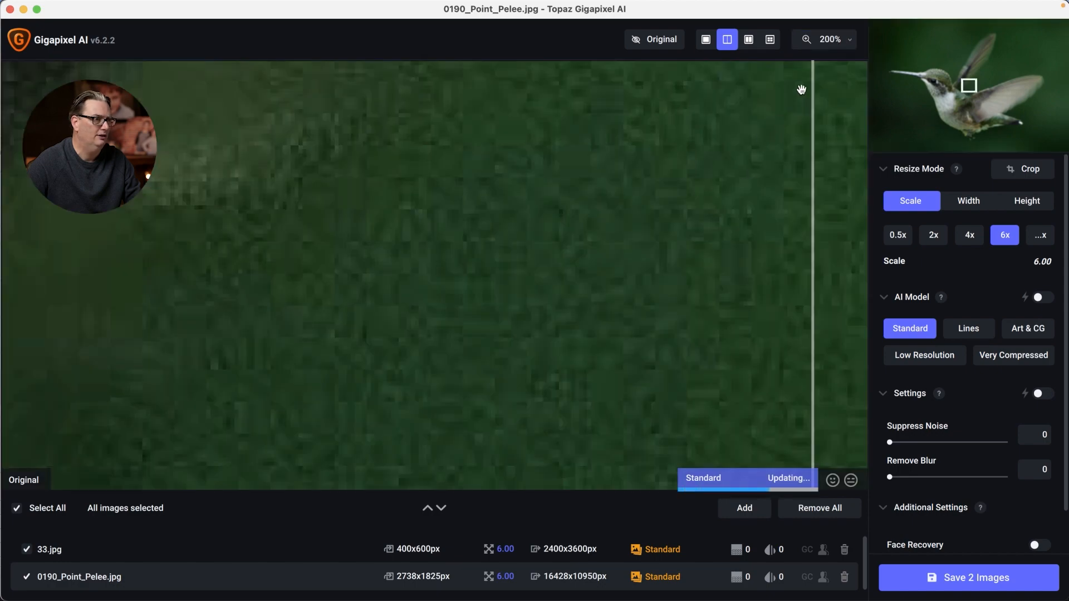
Adjust the preview zoom to inspect the hummingbird's upscaled eye and feather detail.
left_click(832, 39)
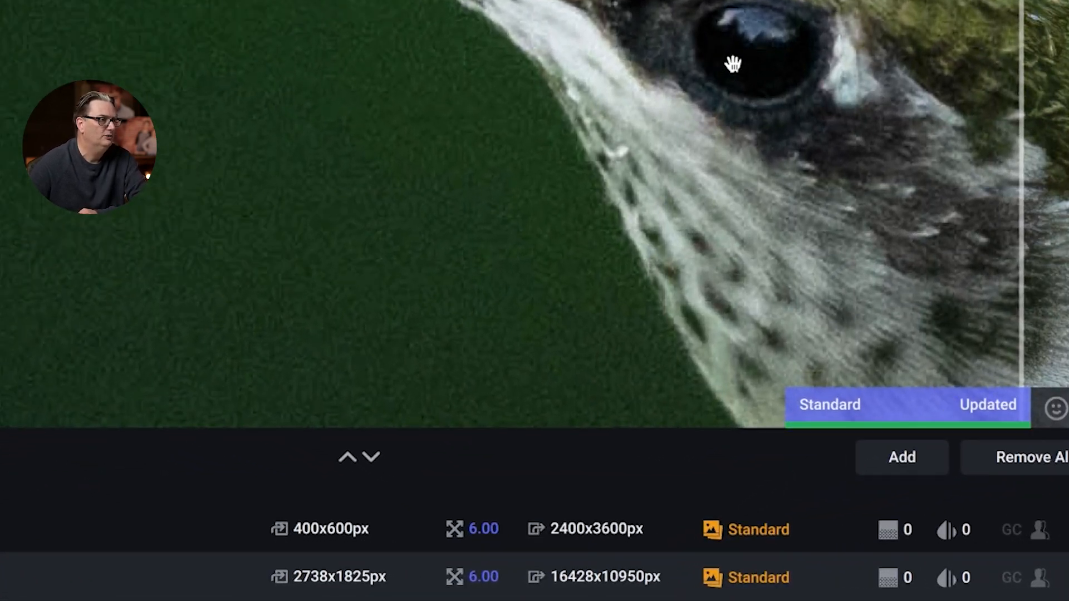
mouse_move(344, 586)
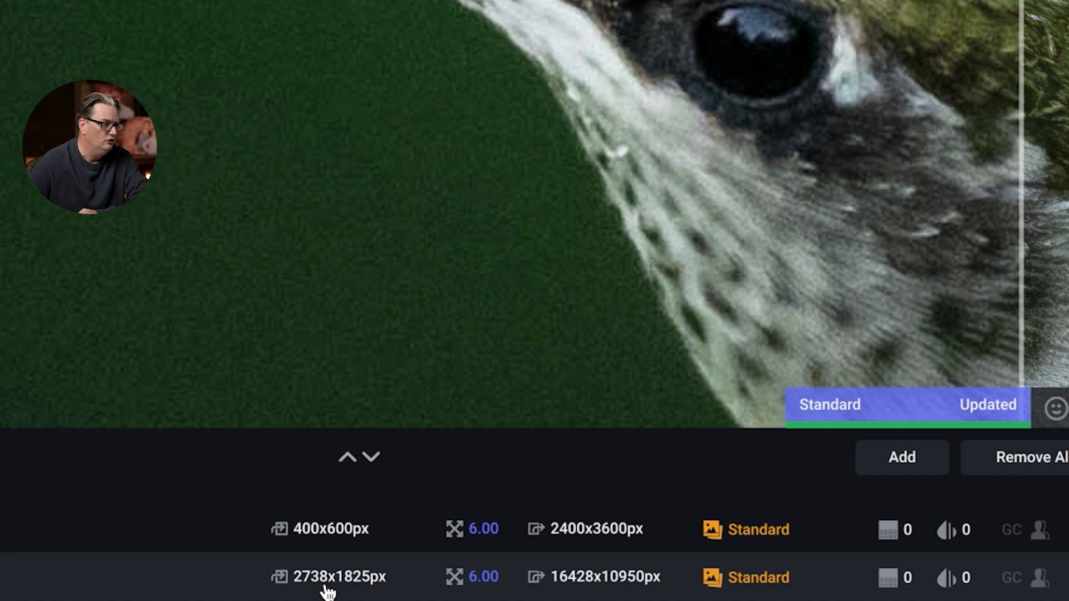
mouse_move(371, 592)
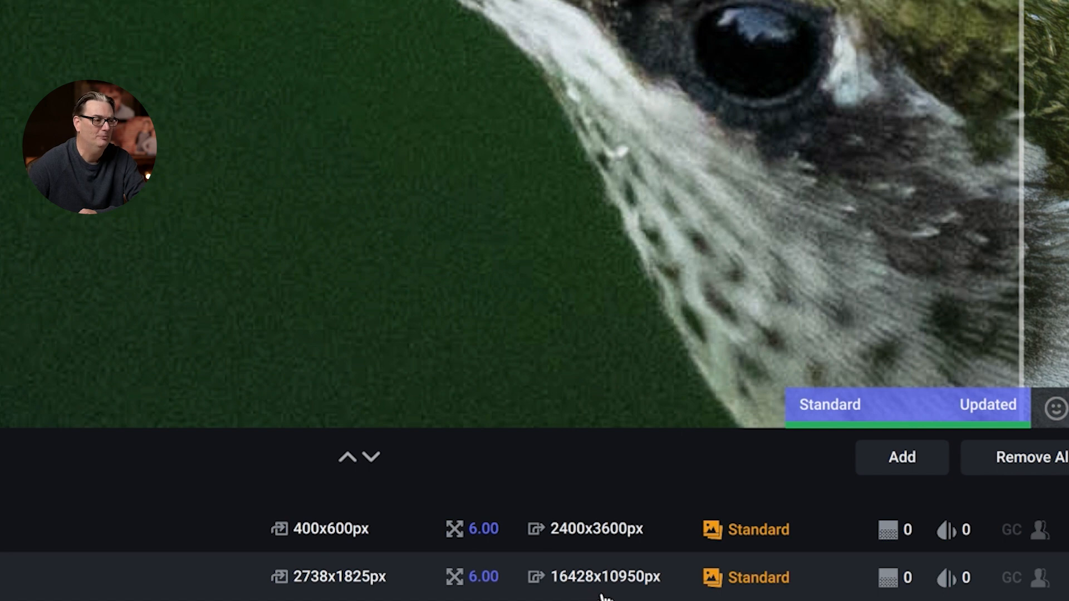
mouse_move(631, 593)
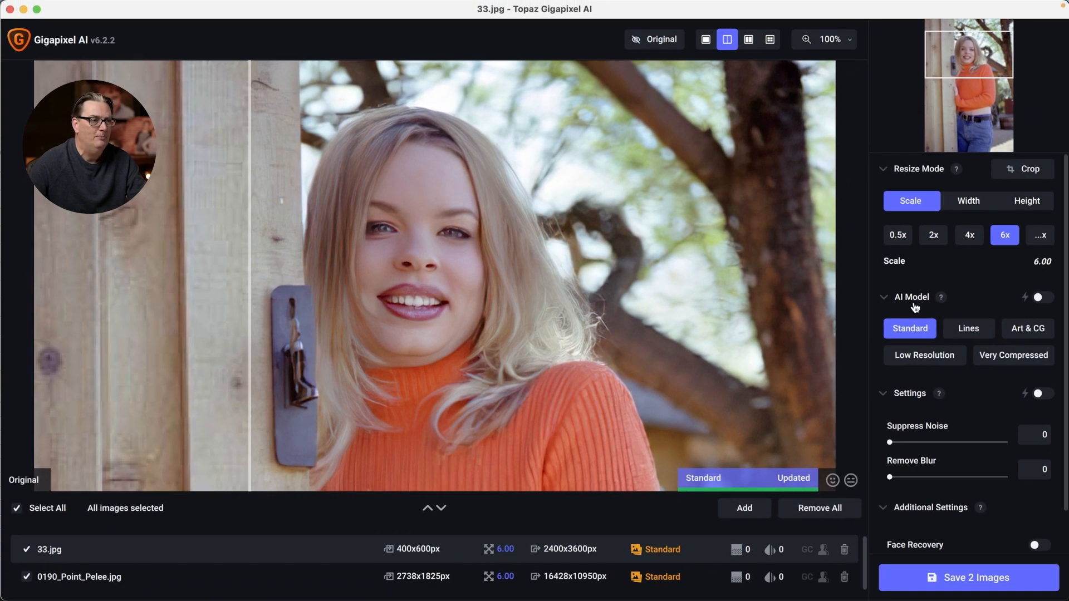
mouse_move(1014, 355)
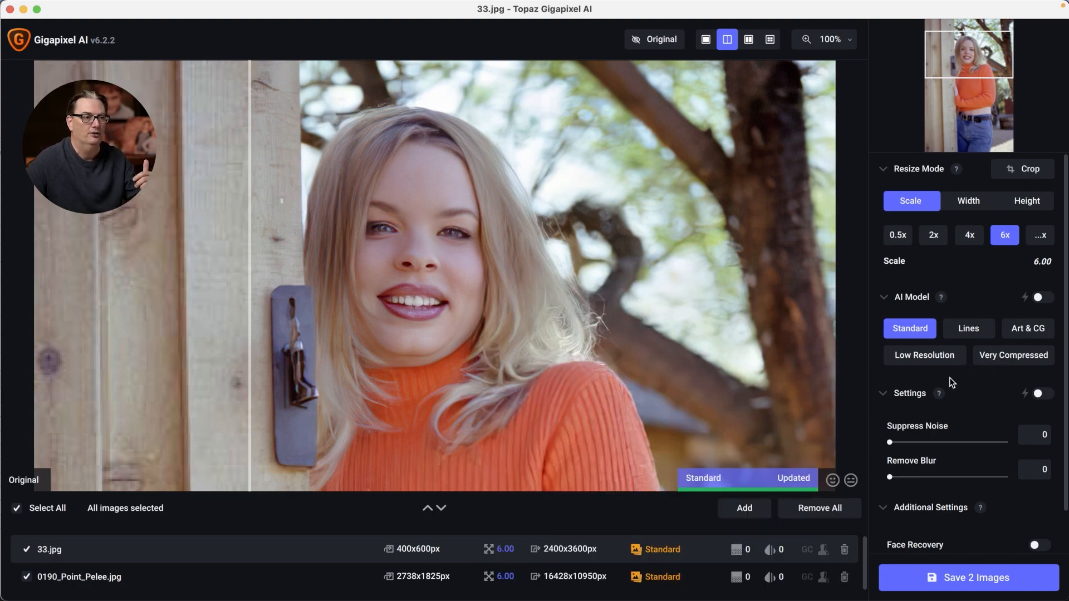
Select the Low Resolution AI model in place of Standard.
left_click(923, 355)
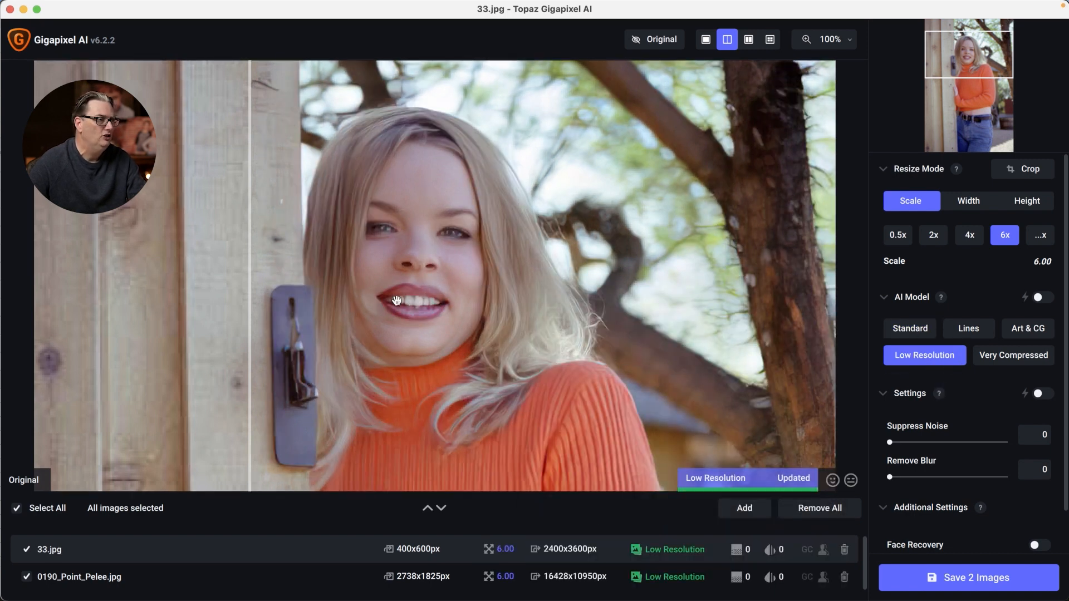
mouse_move(423, 274)
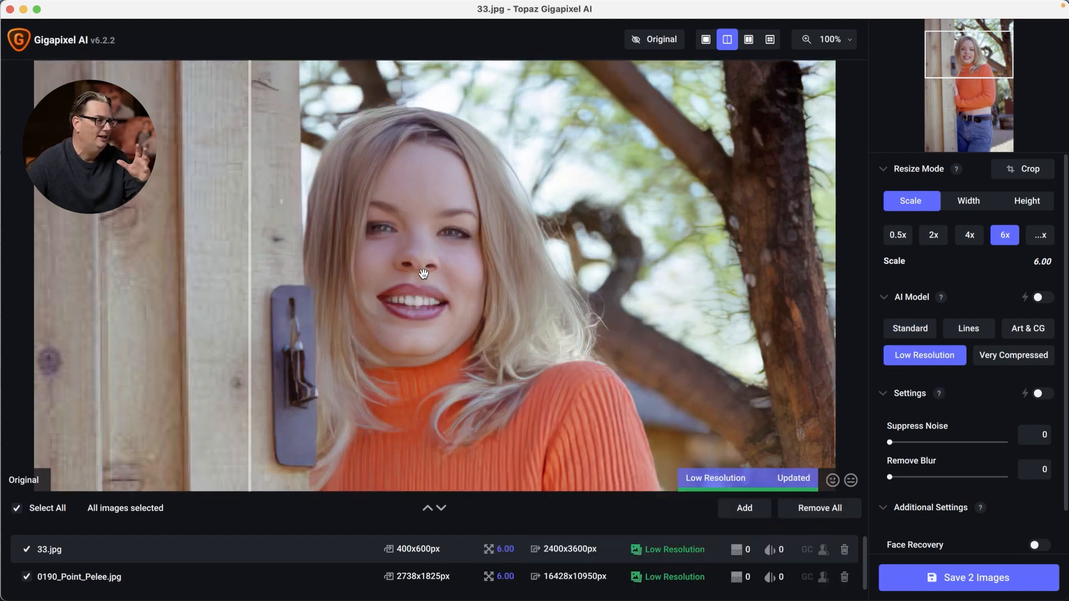
mouse_move(484, 304)
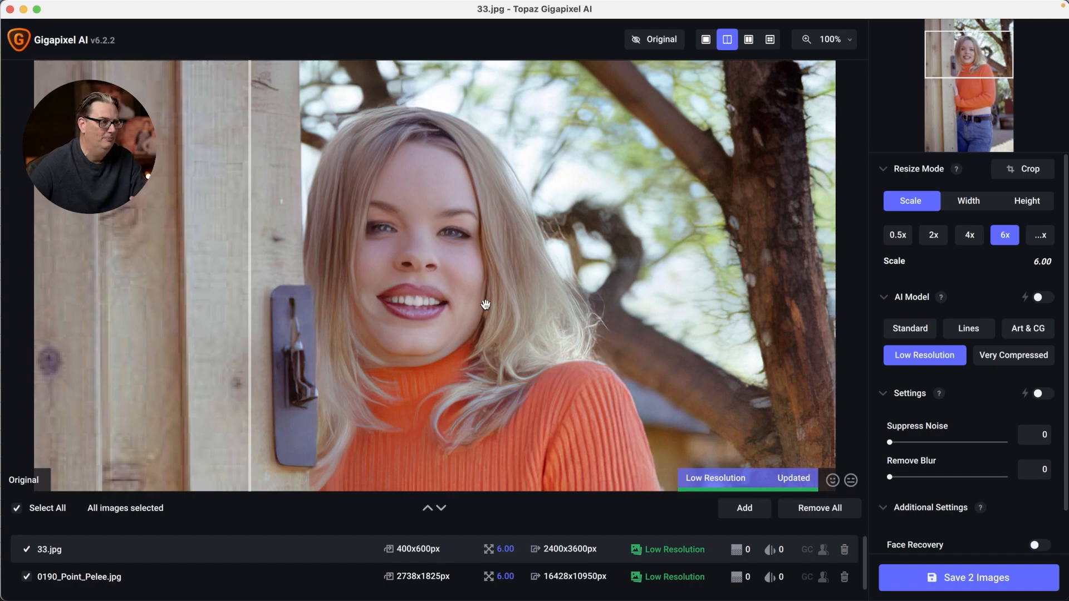